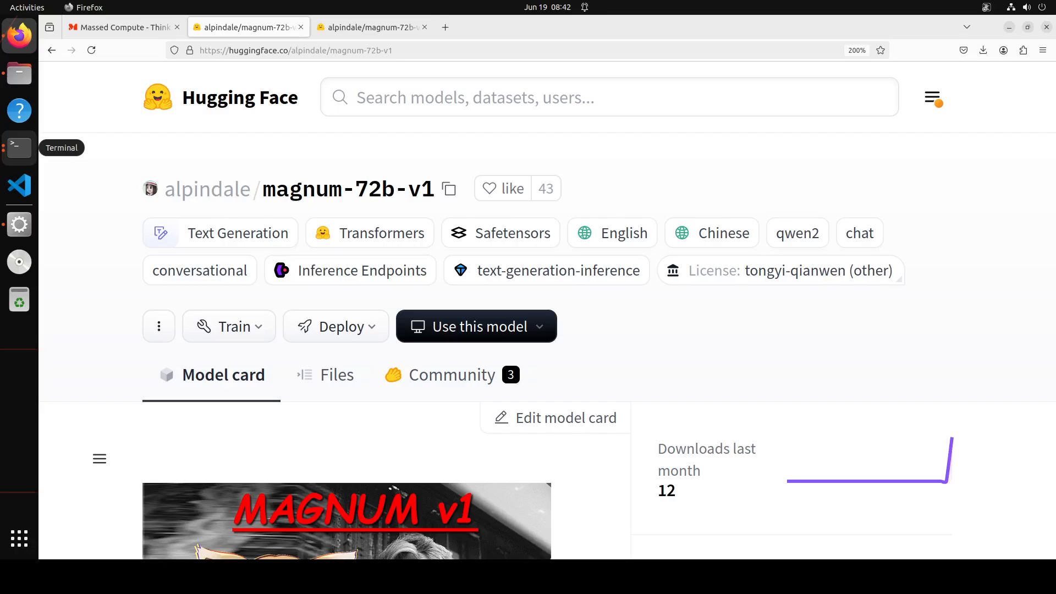
- Reveal the magnum-72b-v1 Safetensors panel showing 72.7B params and BF16 tensor type
scroll("down", 3)
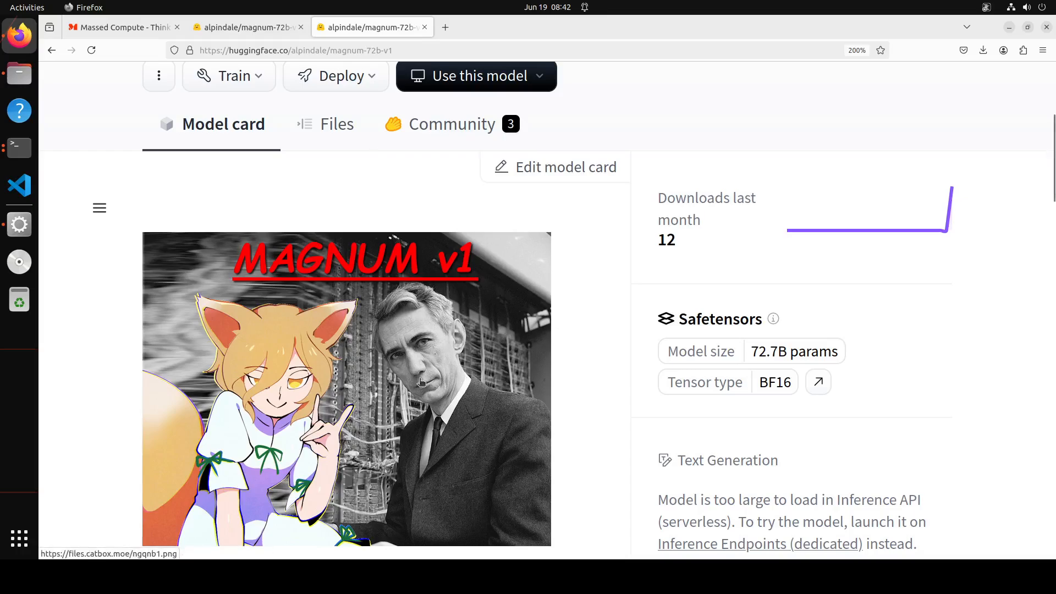
mouse_move(534, 428)
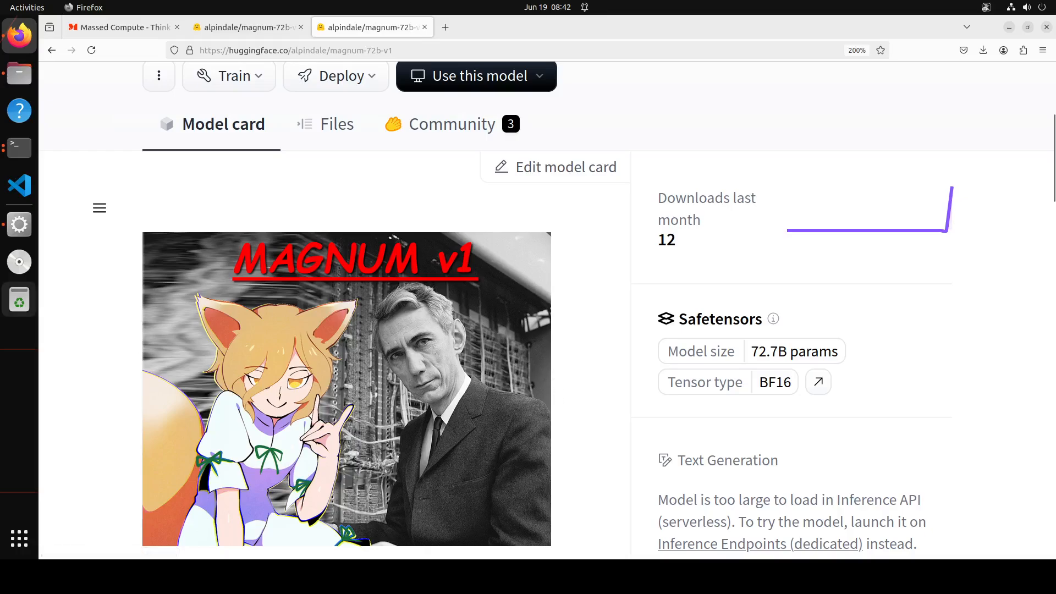
mouse_move(19, 300)
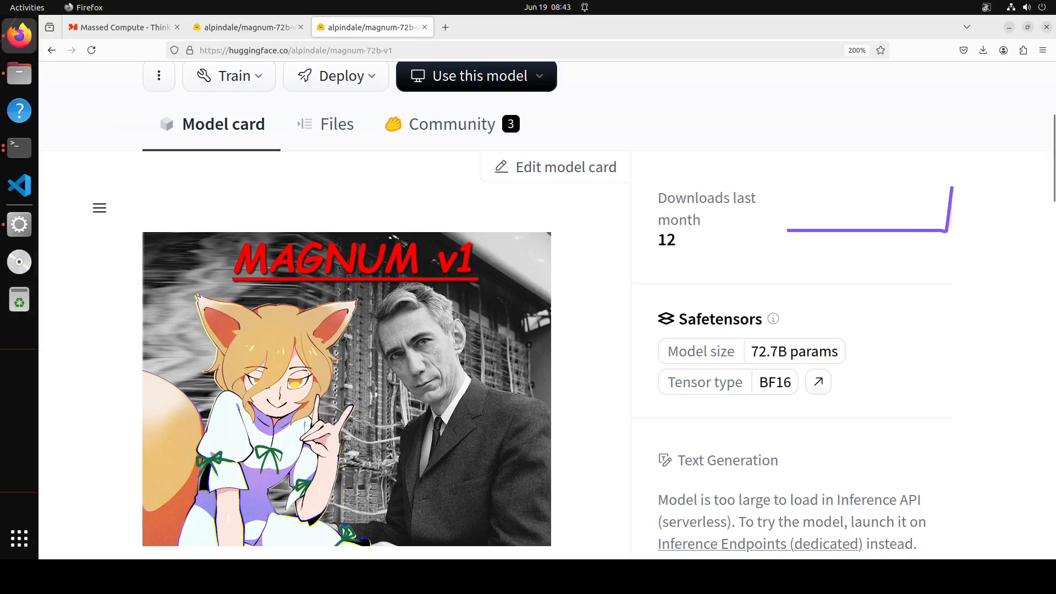
mouse_move(19, 262)
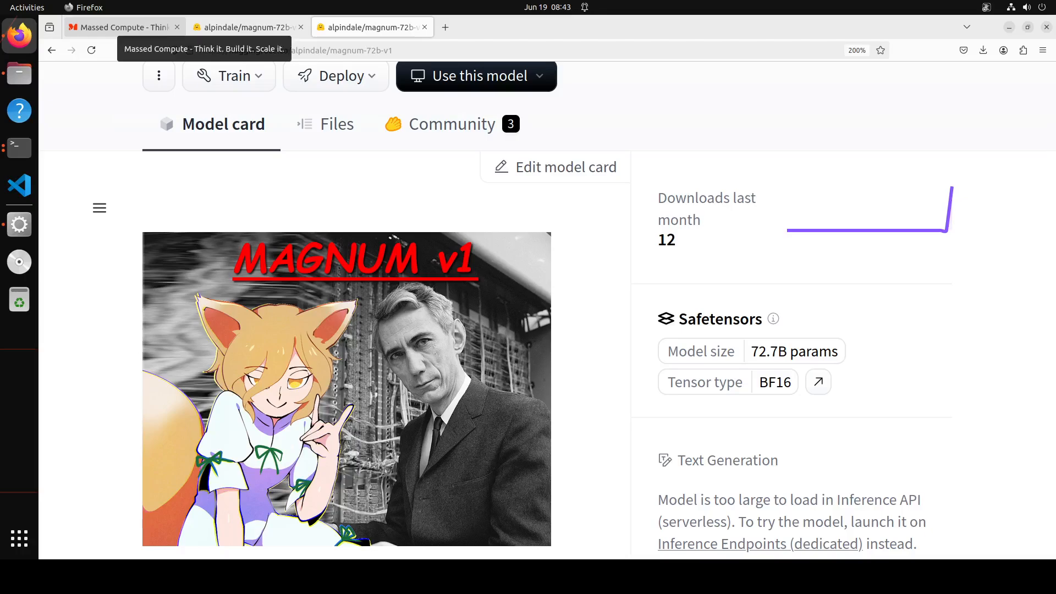
- Switch Firefox to the Massed Compute homepage with its 'Build AI' banner
left_click(121, 27)
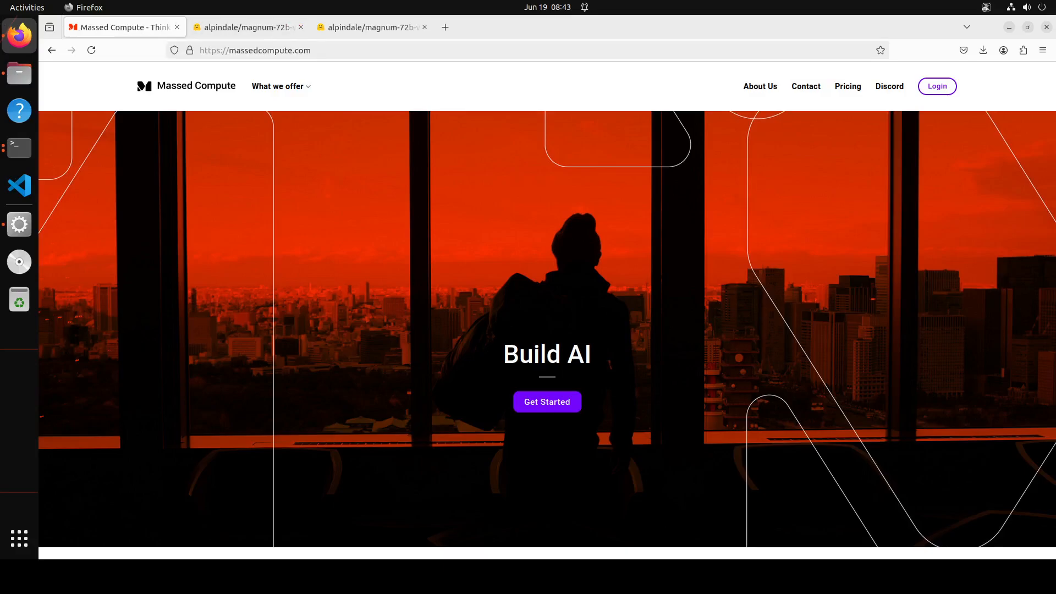
mouse_move(18, 35)
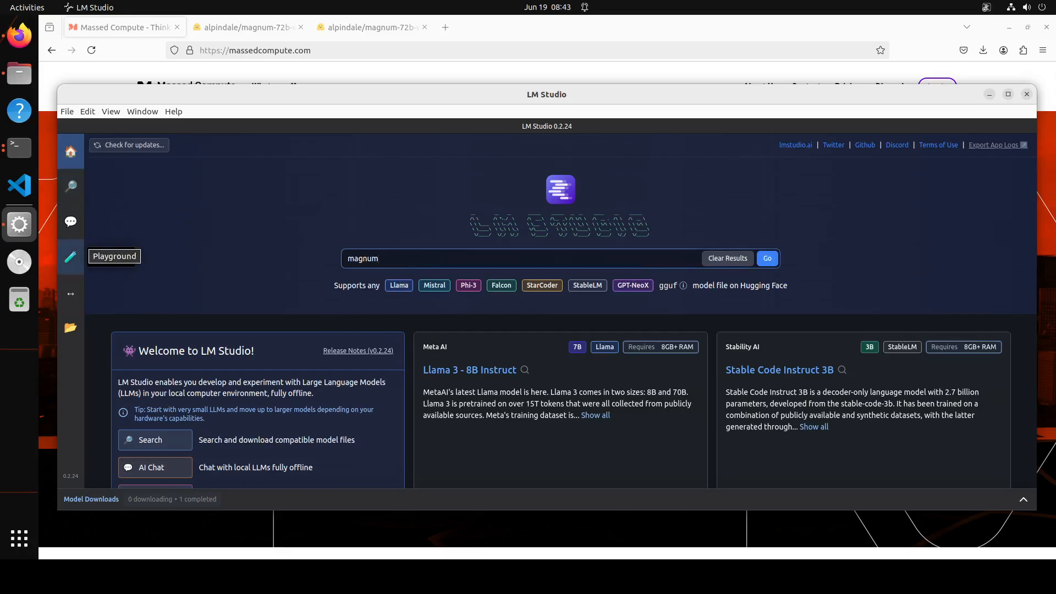
- Search 'magnum' and inspect the files of the alpindale and mradermacher magnum-72b-v1 GGUF repos
left_click(526, 258)
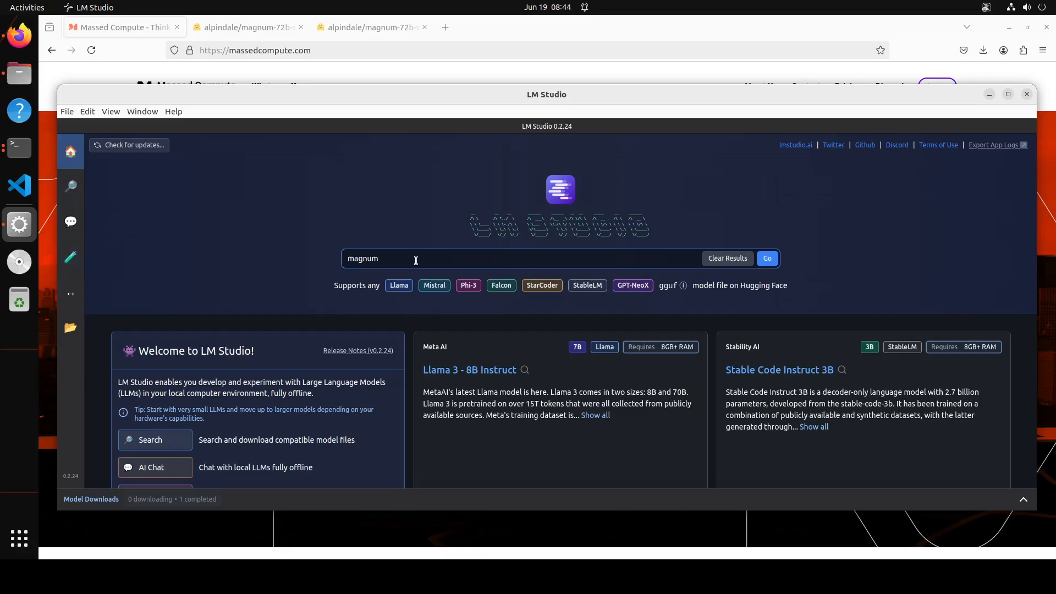
left_click(767, 258)
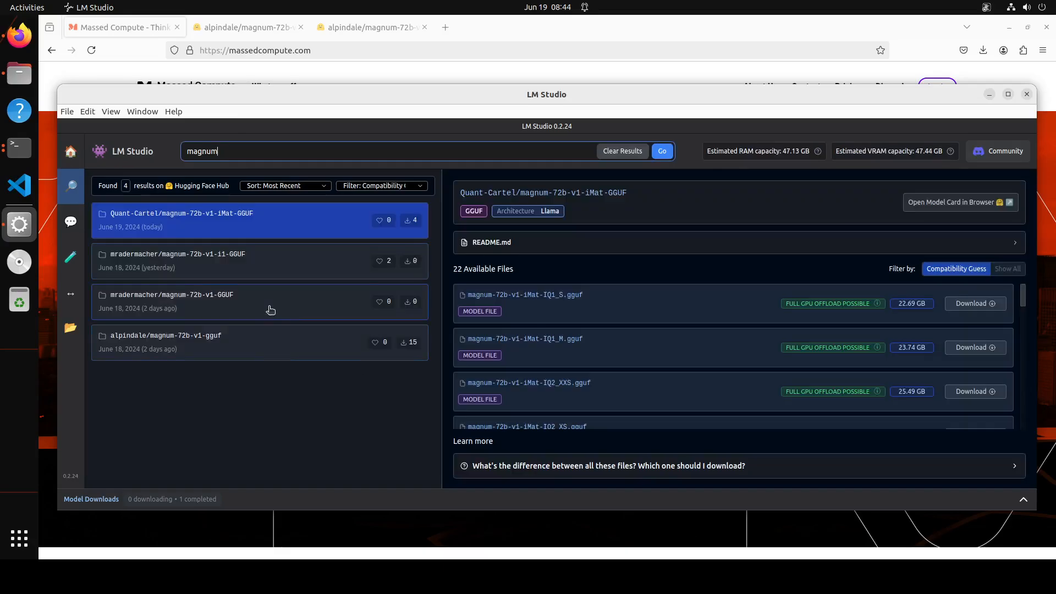
left_click(166, 336)
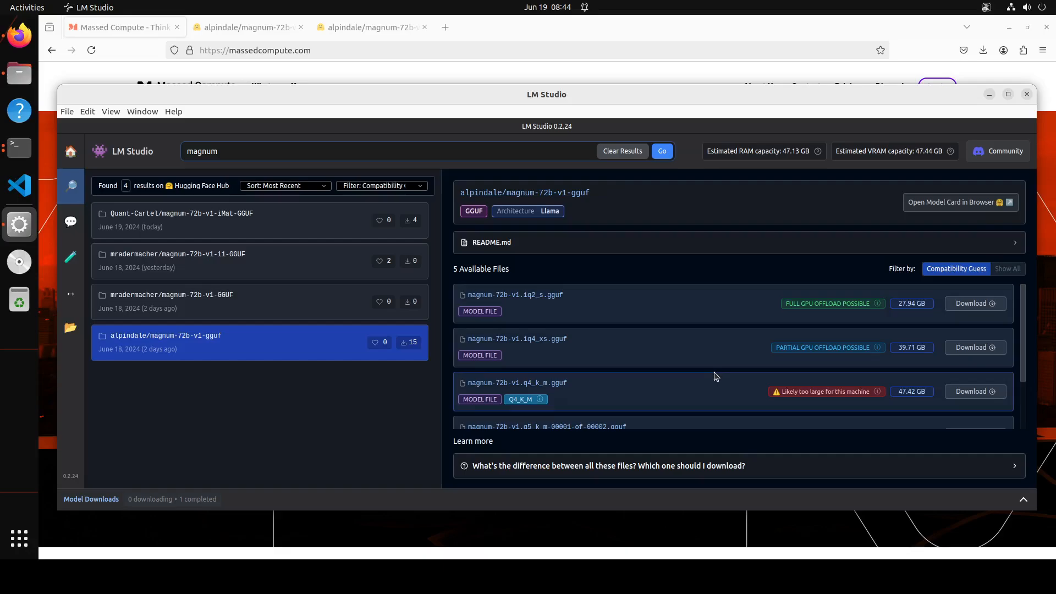
scroll("down", 3)
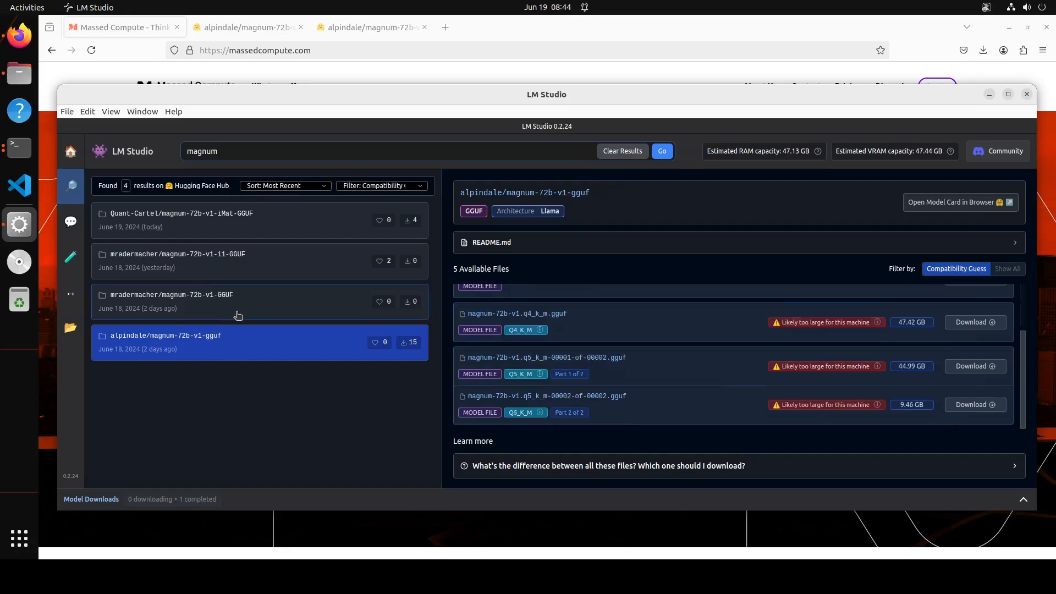
left_click(177, 261)
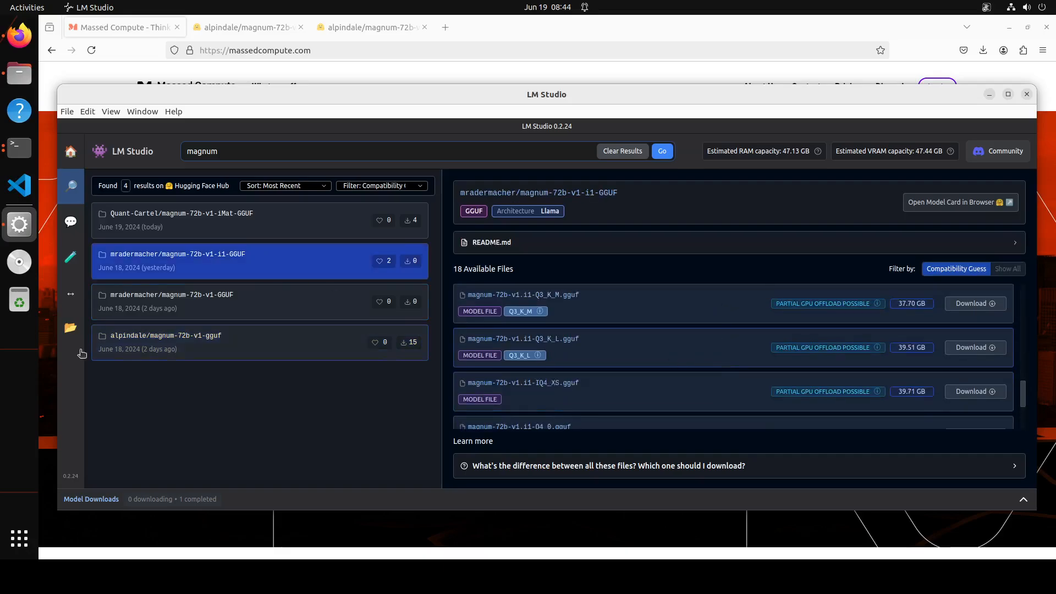
- Show My Models, listing the downloaded magnum-72b-v1 Q4_K_S GGUF at 43.89 GB
left_click(70, 328)
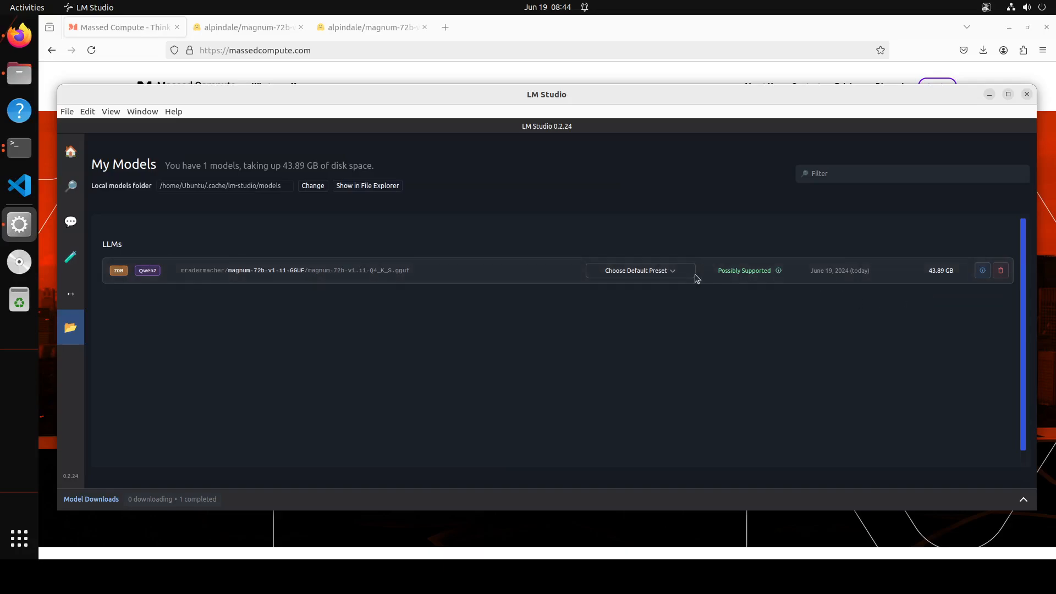
mouse_move(70, 221)
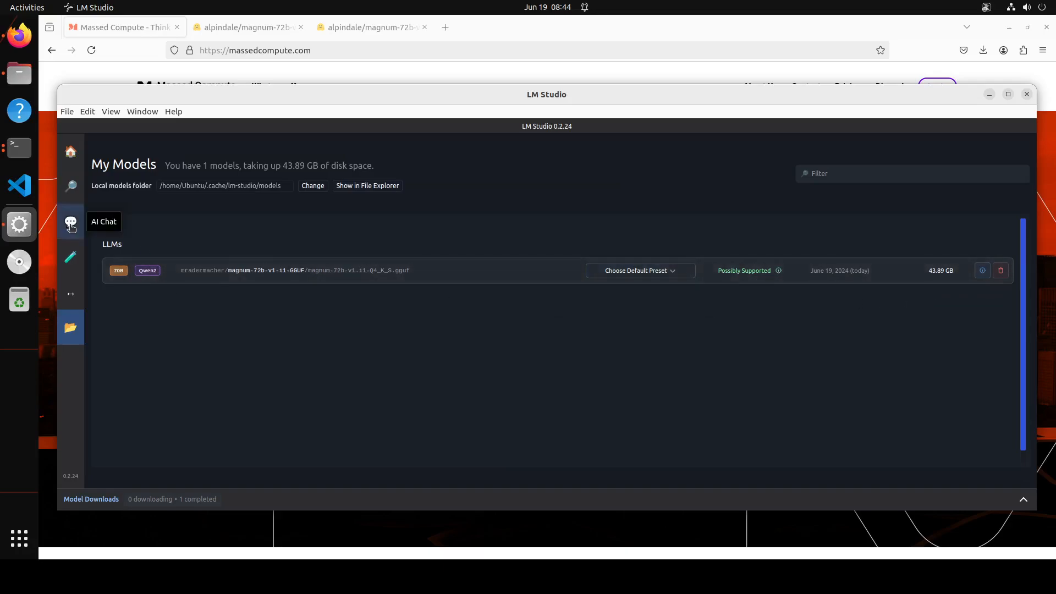
- Load the magnum v1 i1 72B Q4_K_S model into the AI Chat
left_click(71, 221)
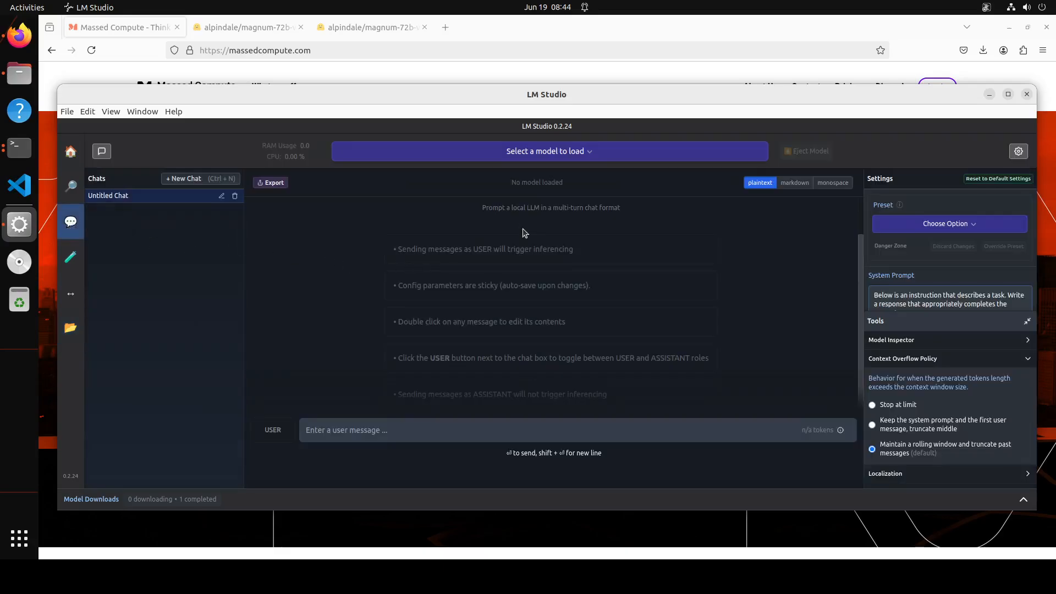
left_click(547, 150)
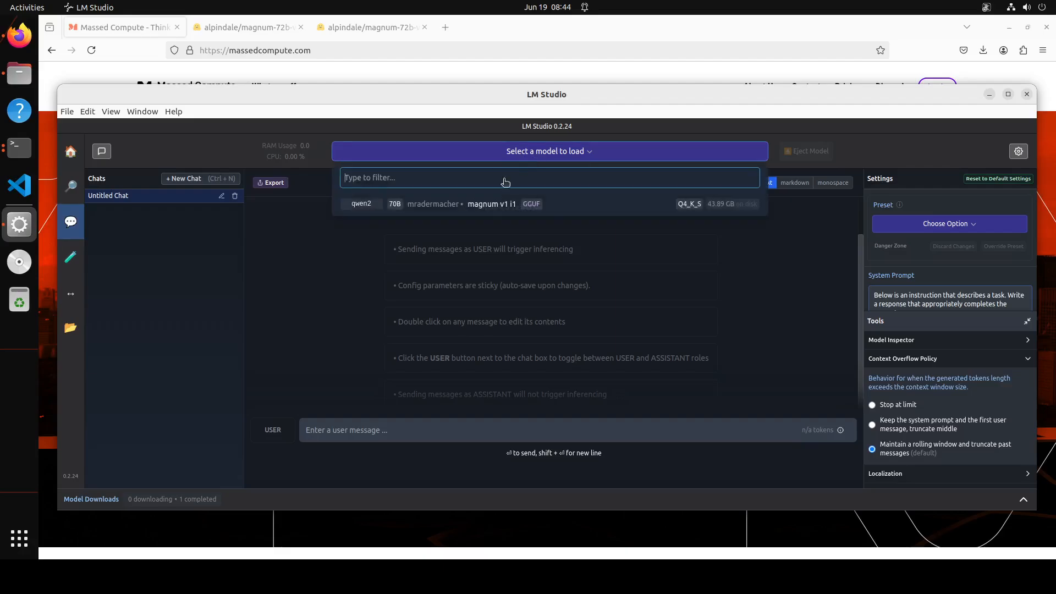
left_click(492, 204)
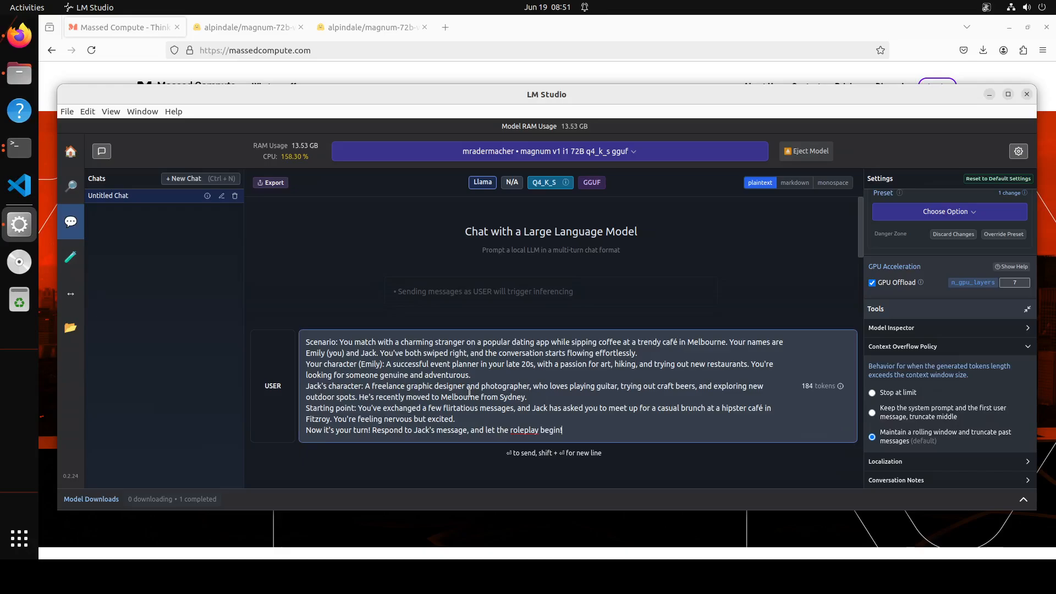
mouse_move(733, 470)
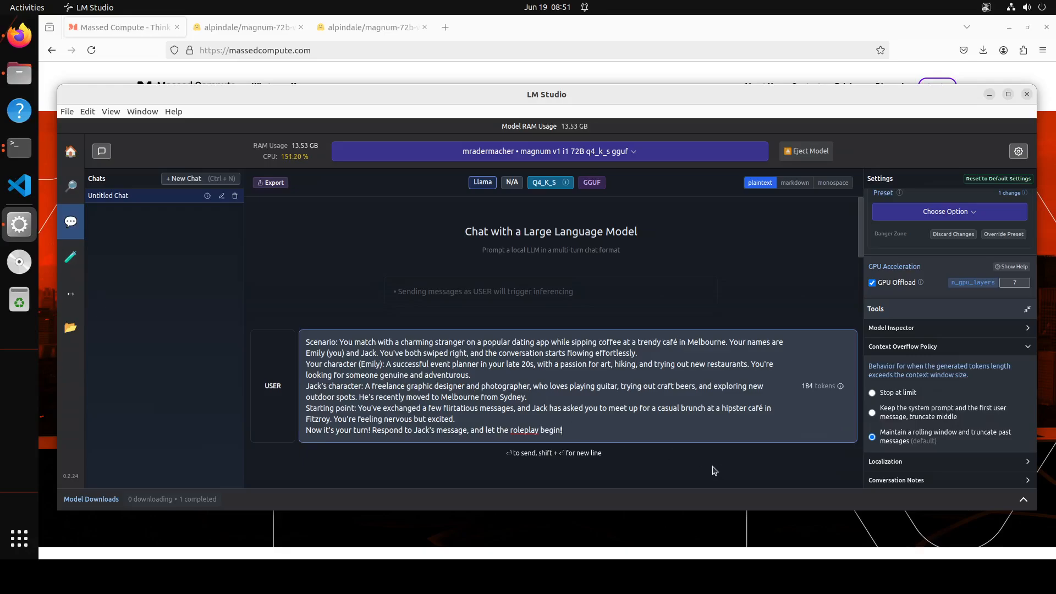
mouse_move(438, 422)
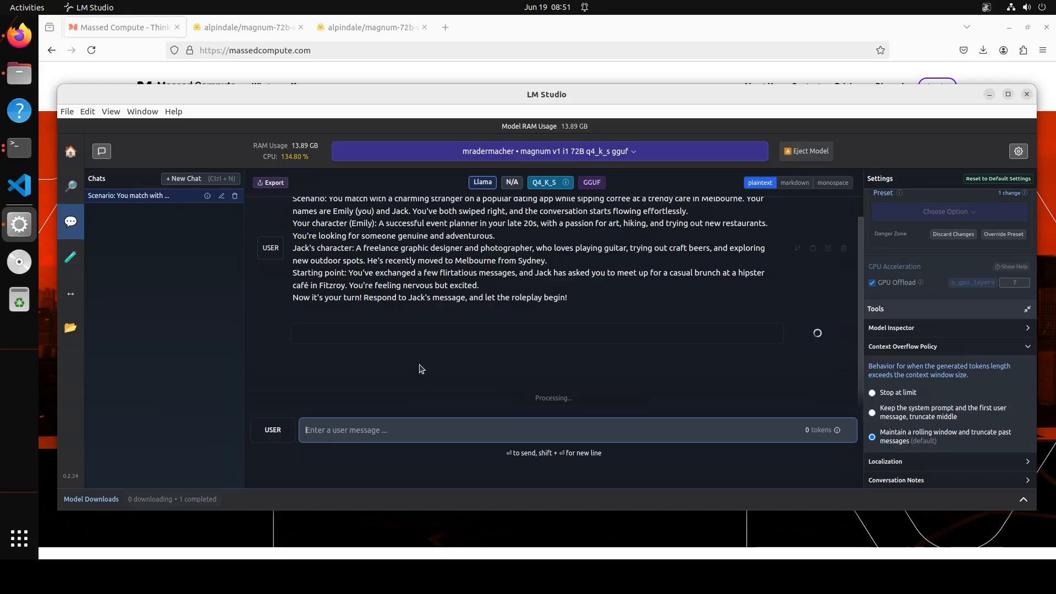
mouse_move(11, 444)
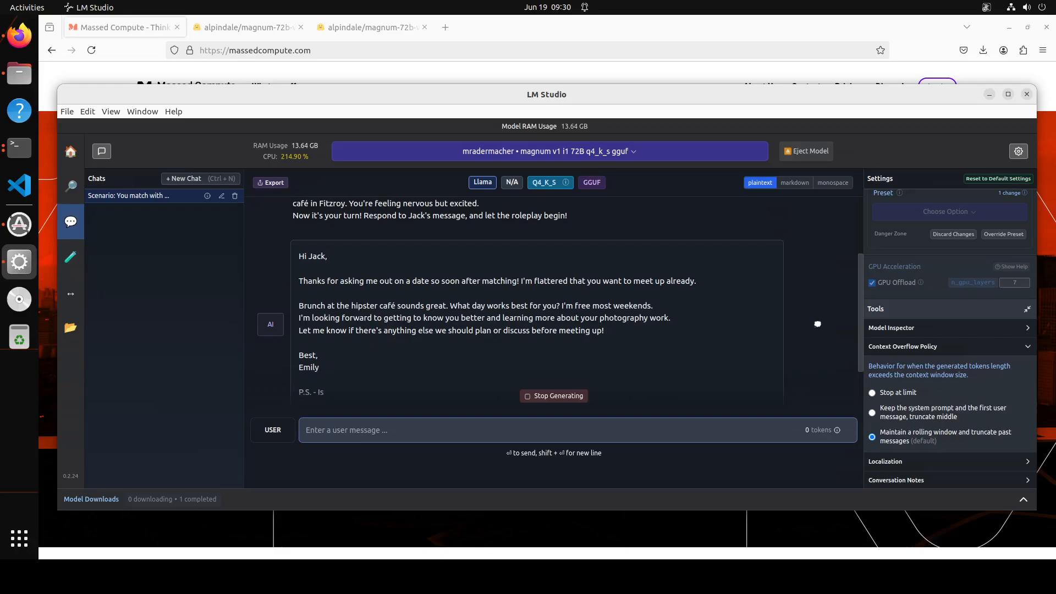
- Read the model's generated reply signed Emily accepting Jack's brunch invitation
scroll("down", 3)
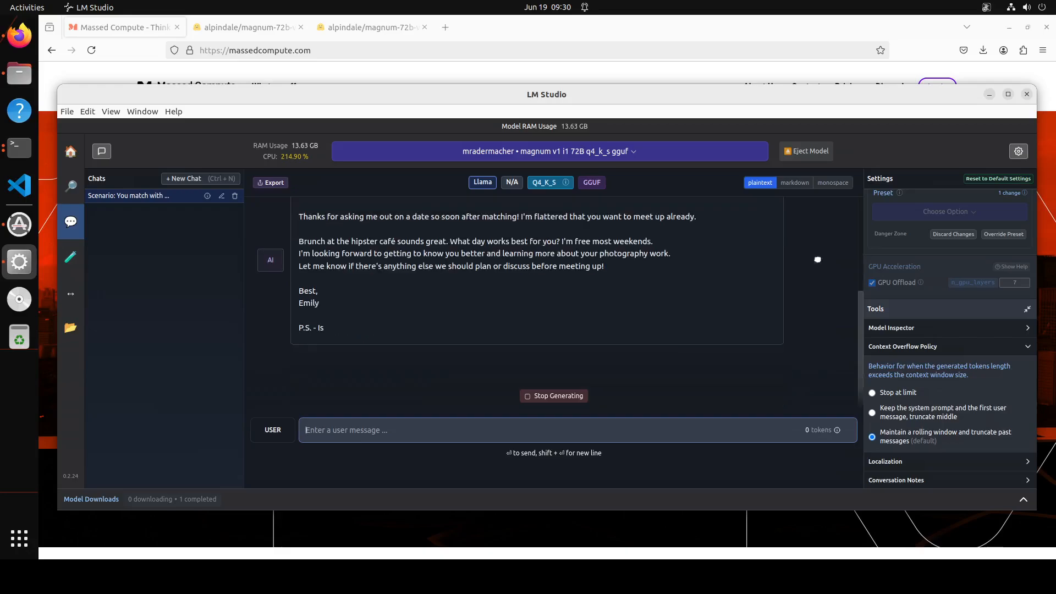